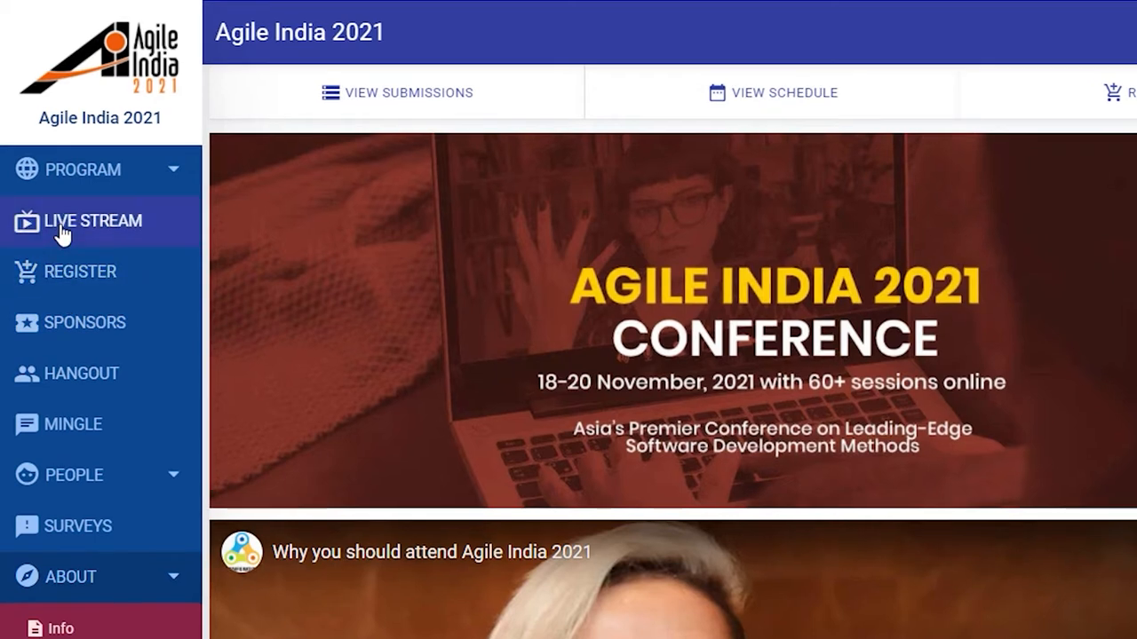
Open the Agile India 2021 live stream schedule listing joinable sessions.
{"action": "left_click", "coordinate": [92, 221]}
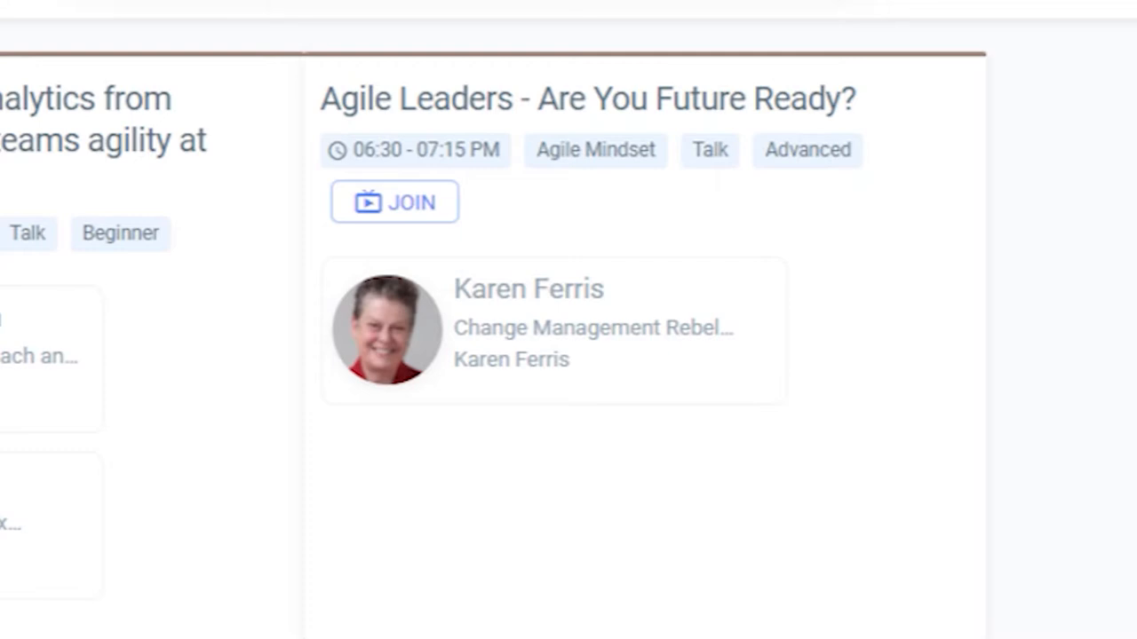
Join the Agile Leaders session in the Zoom app and accept joining as a panelist.
{"action": "left_click", "coordinate": [393, 201]}
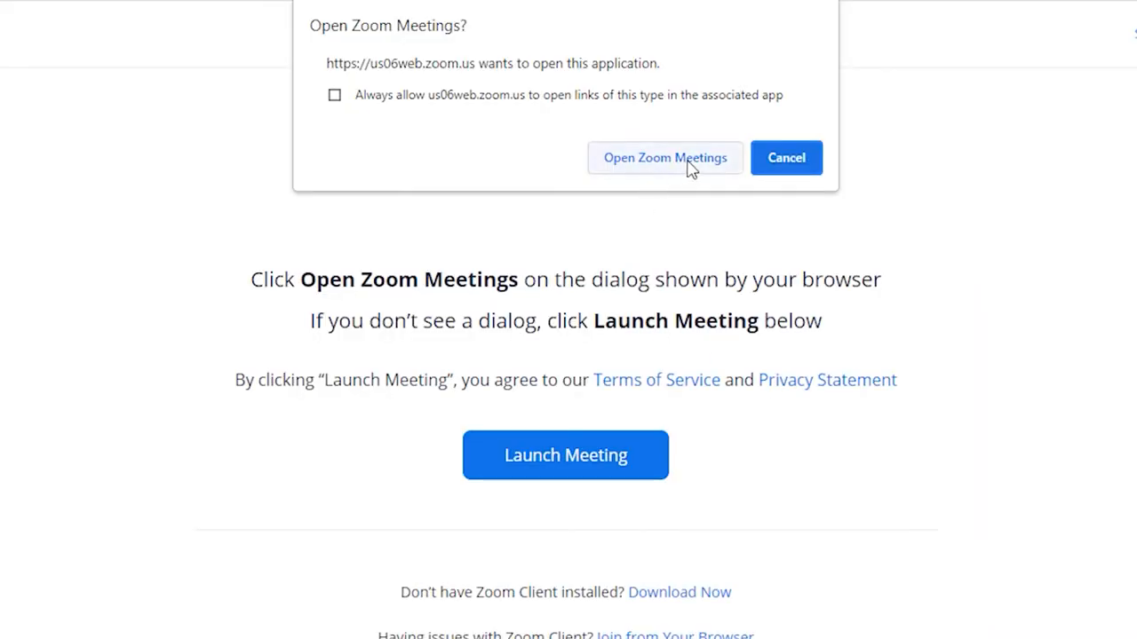
{"action": "left_click", "coordinate": [664, 157]}
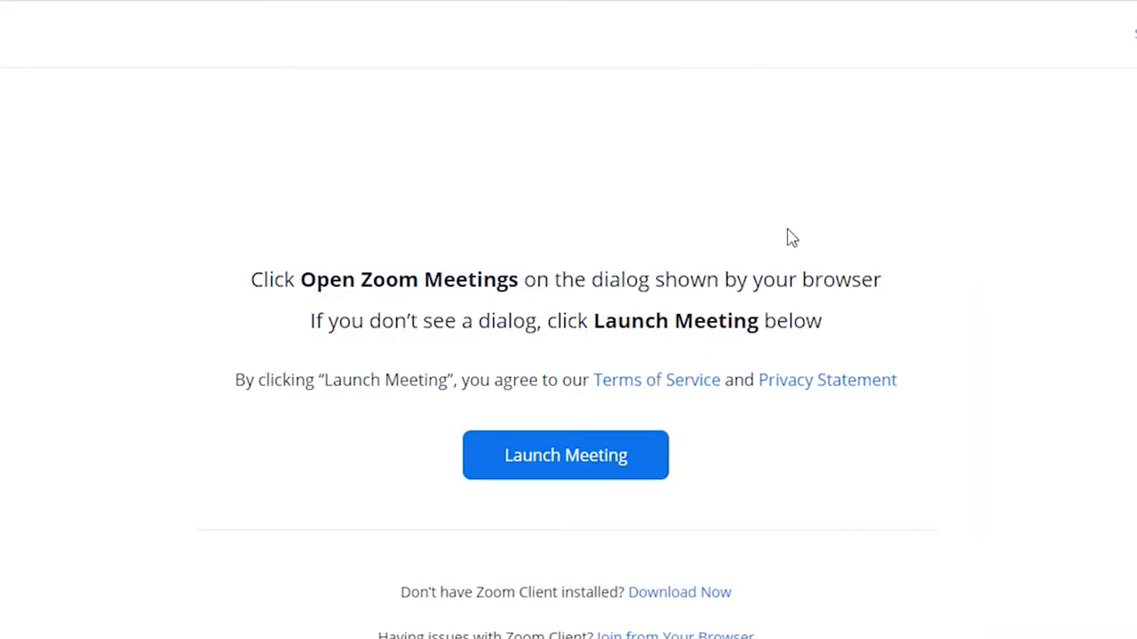
{"action": "left_click", "coordinate": [564, 456]}
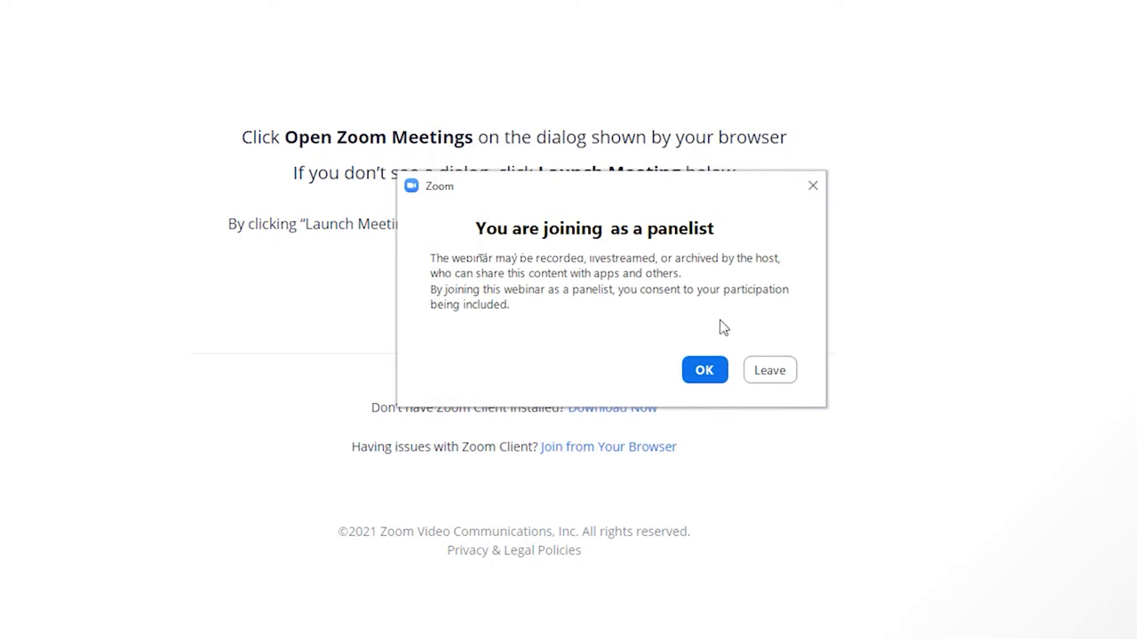
{"action": "left_click", "coordinate": [704, 370]}
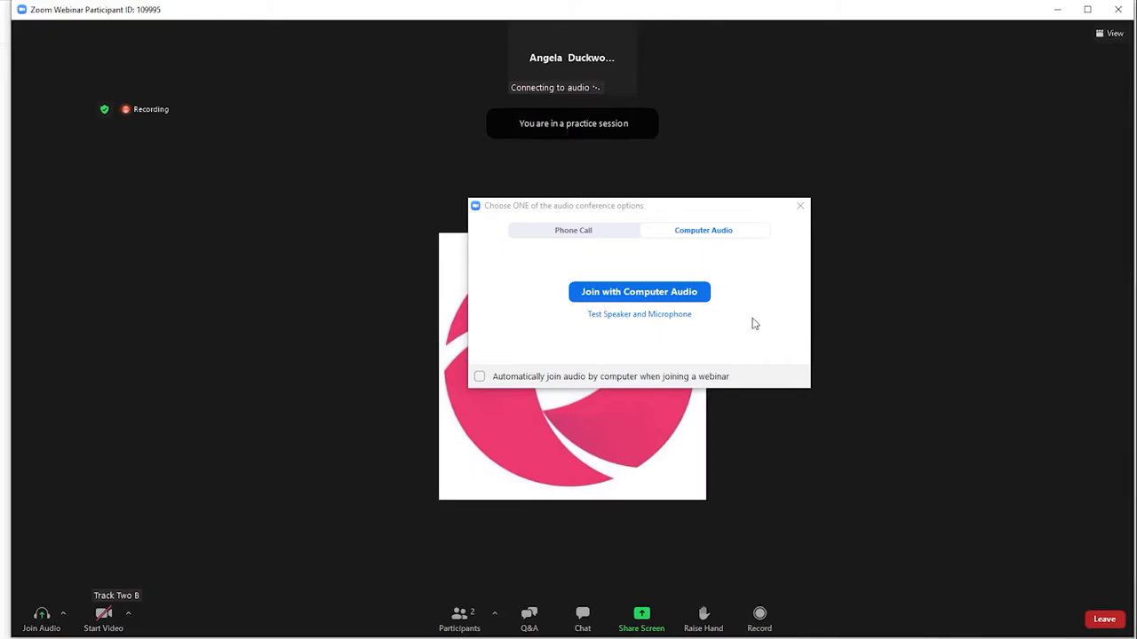
{"action": "mouse_move", "coordinate": [671, 302]}
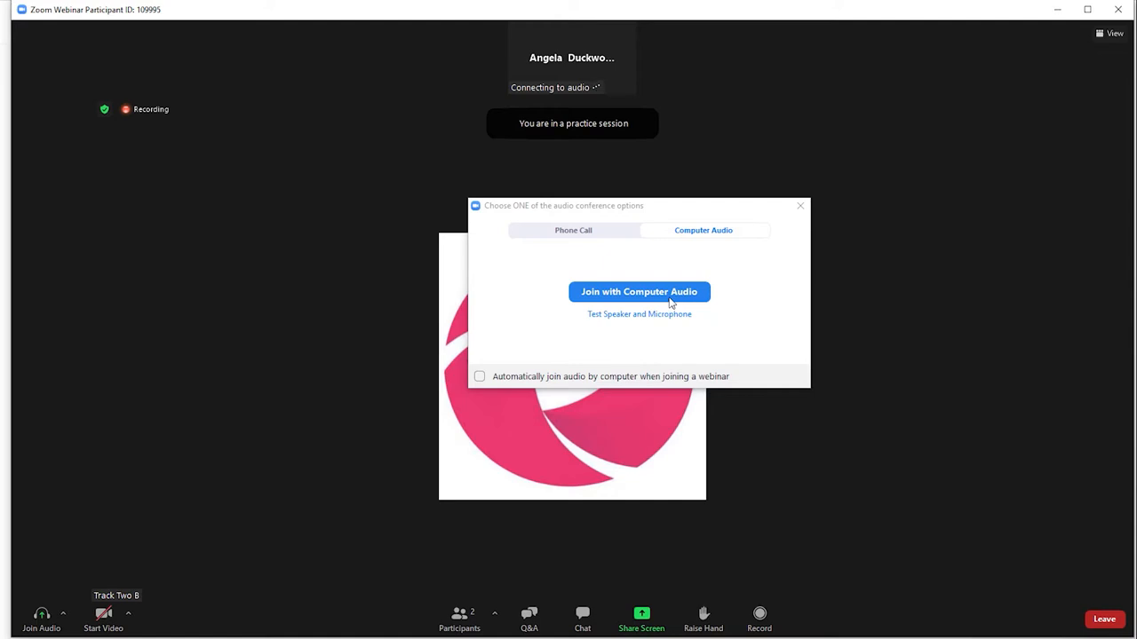
Join the webinar with computer audio and start your camera video.
{"action": "left_click", "coordinate": [639, 291]}
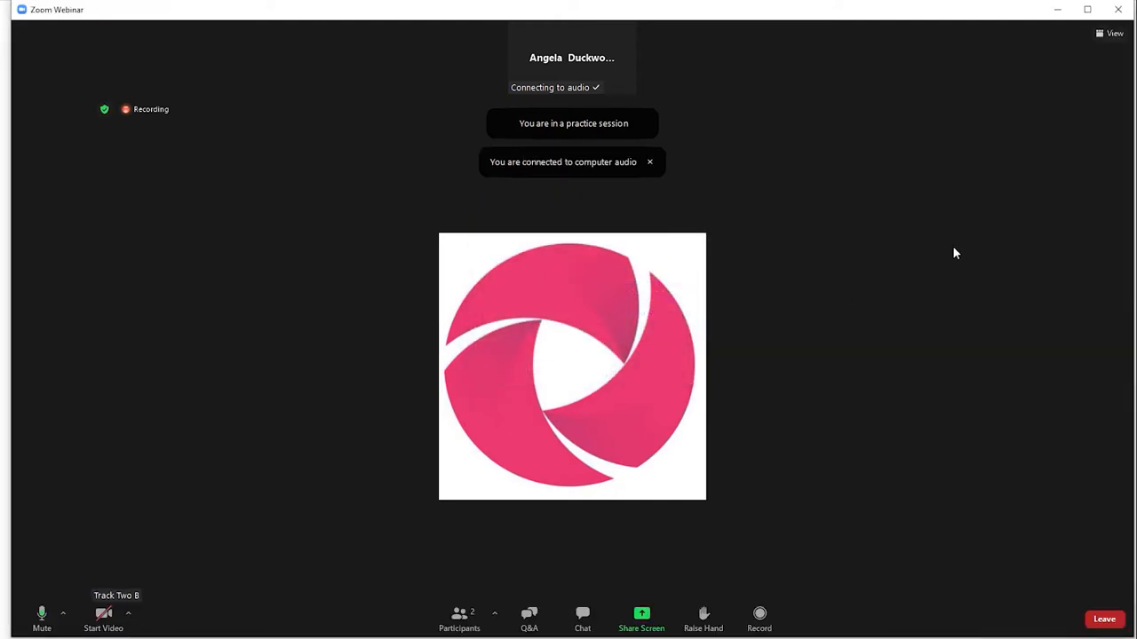
{"action": "mouse_move", "coordinate": [103, 614]}
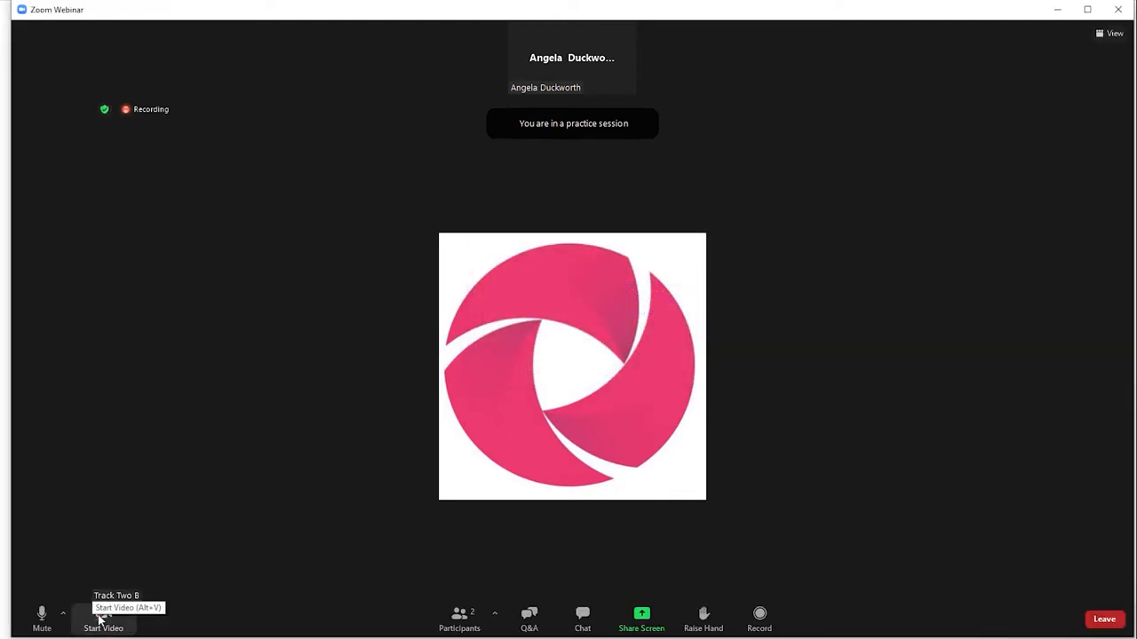
{"action": "left_click", "coordinate": [103, 628]}
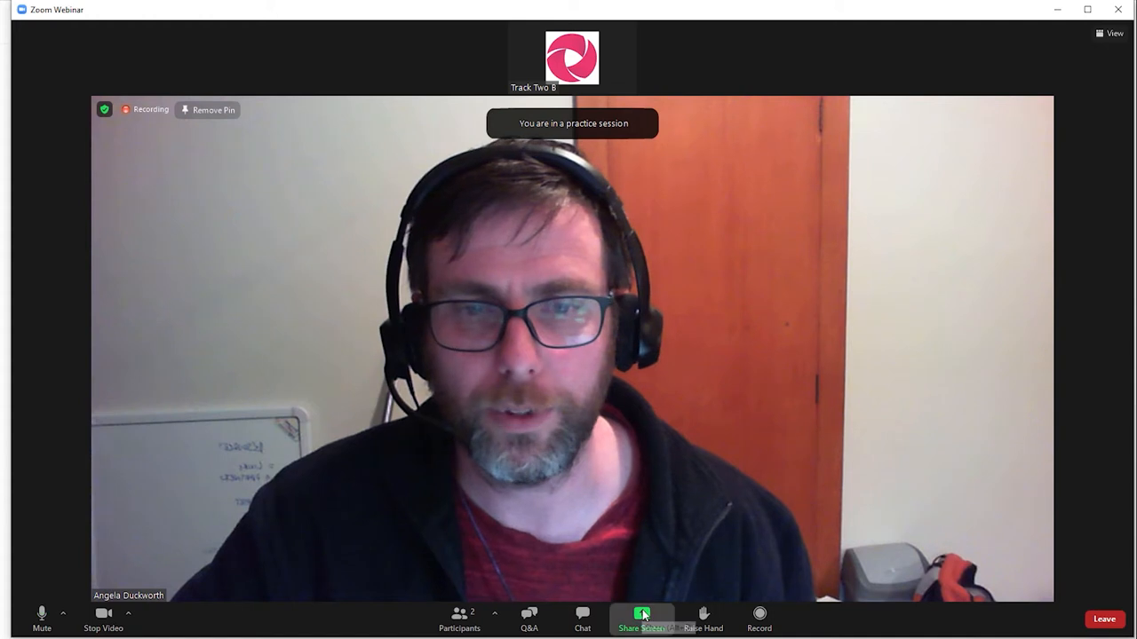
Open the Q&A window for the practice session.
{"action": "left_click", "coordinate": [642, 615]}
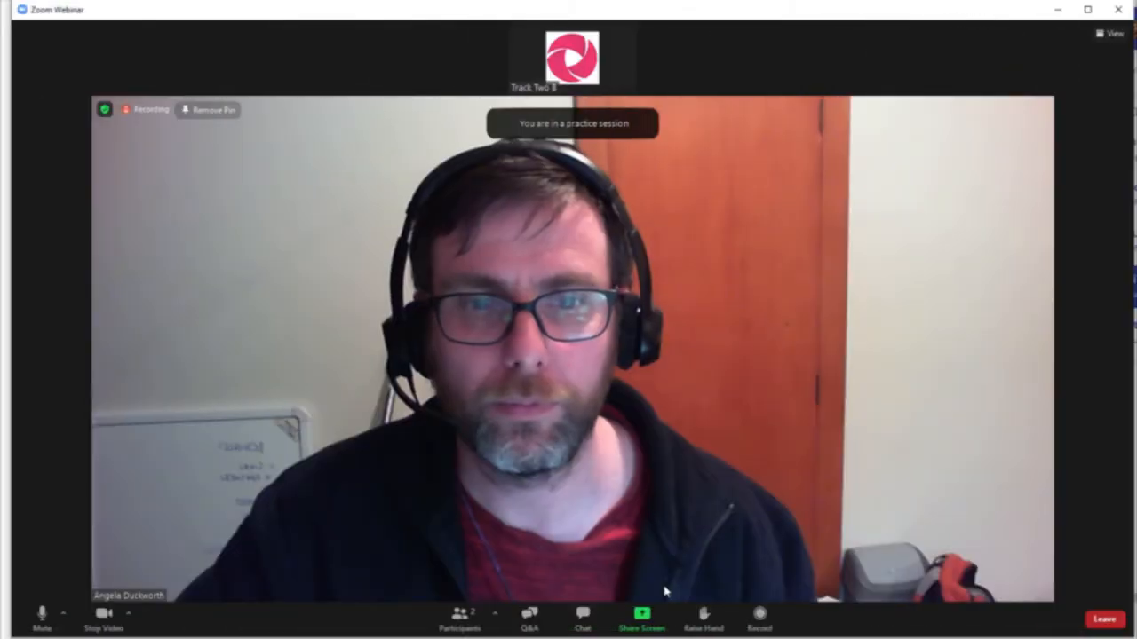
{"action": "left_click", "coordinate": [528, 627]}
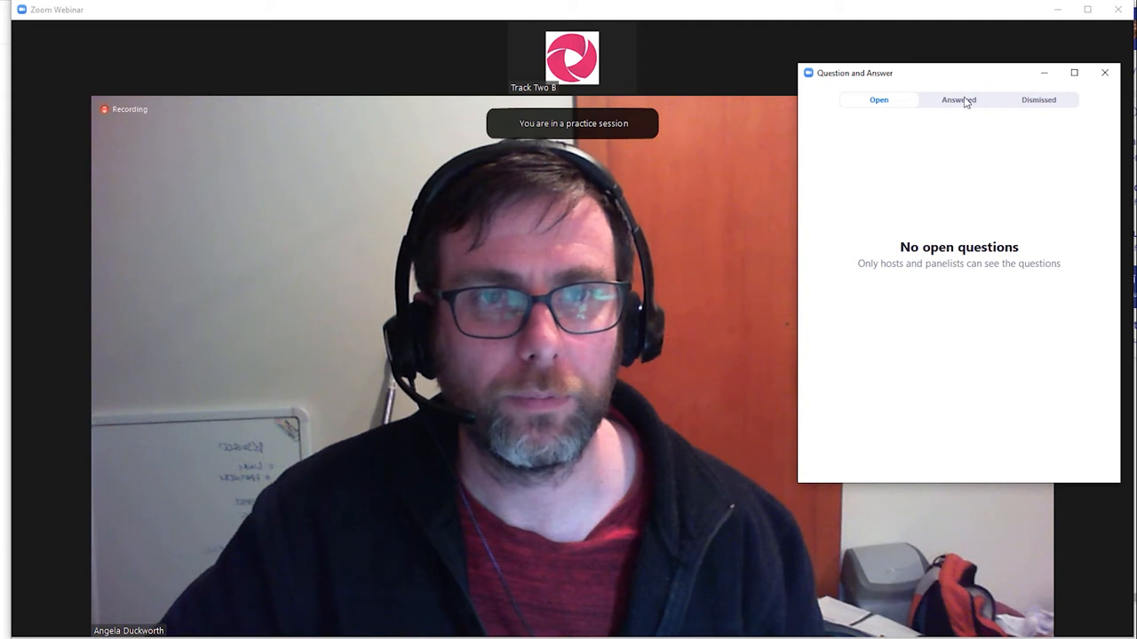
Close Q&A and open the Participants list showing the host and you as panelists.
{"action": "left_click", "coordinate": [958, 100]}
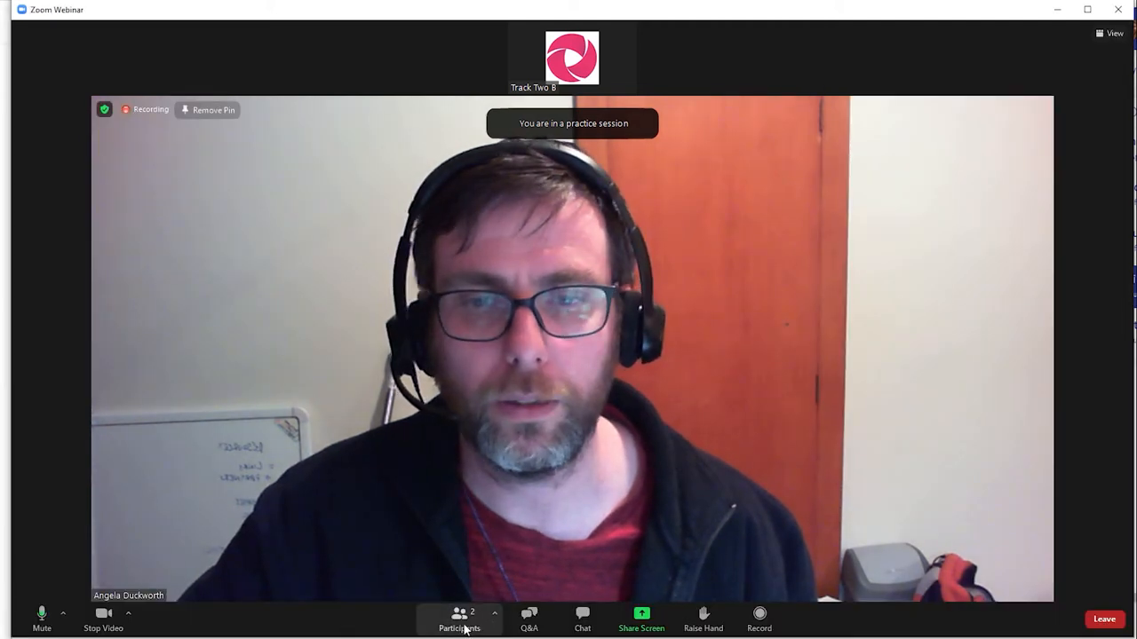
{"action": "left_click", "coordinate": [458, 621]}
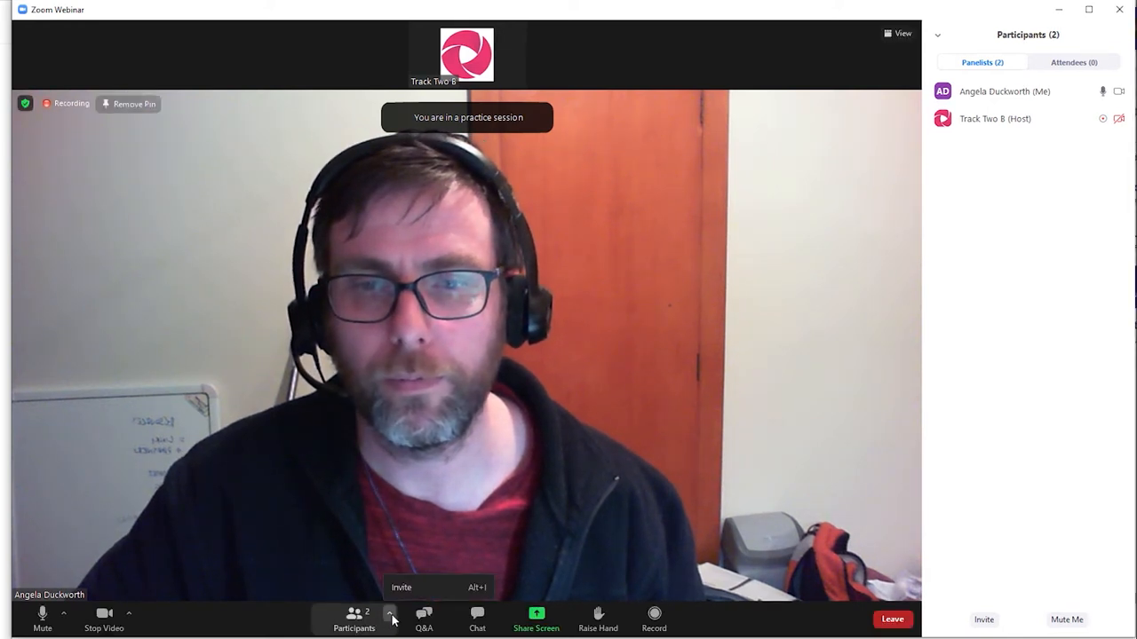
{"action": "left_click", "coordinate": [367, 619]}
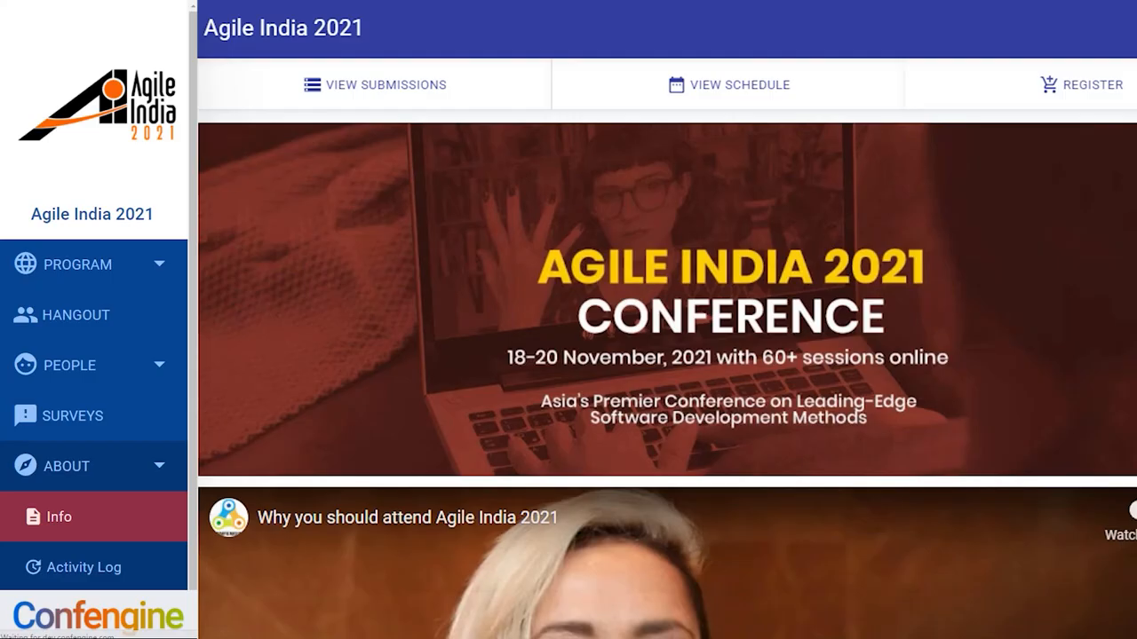
{"action": "mouse_move", "coordinate": [86, 378]}
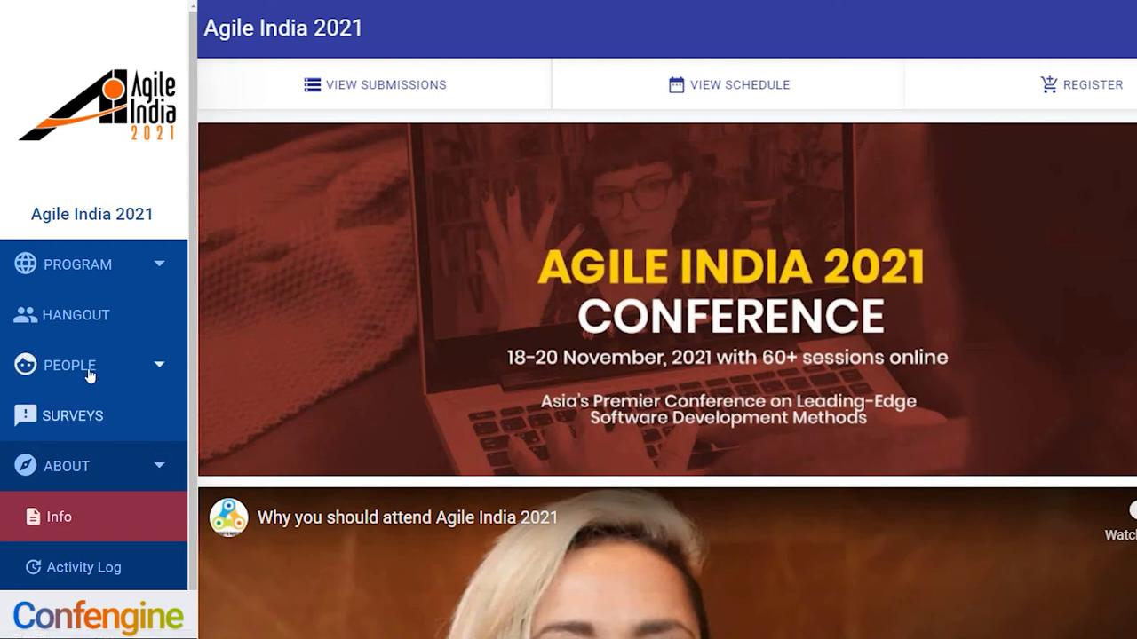
{"action": "mouse_move", "coordinate": [75, 319]}
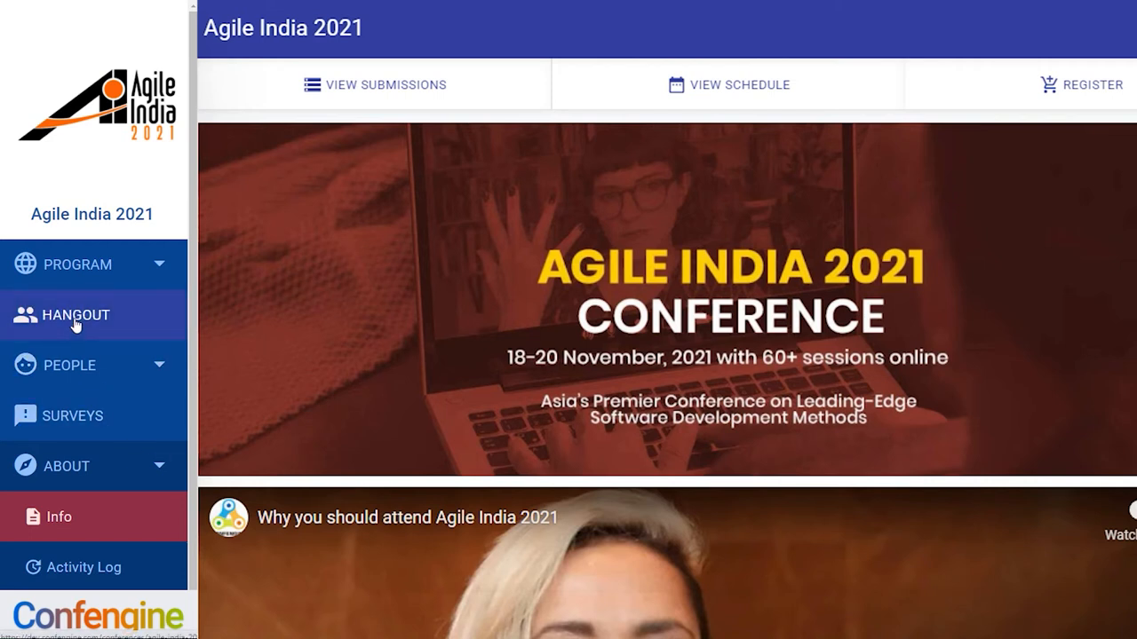
Open the ConfEngine Hangout to enter the three-person Planning Call.
{"action": "left_click", "coordinate": [75, 315]}
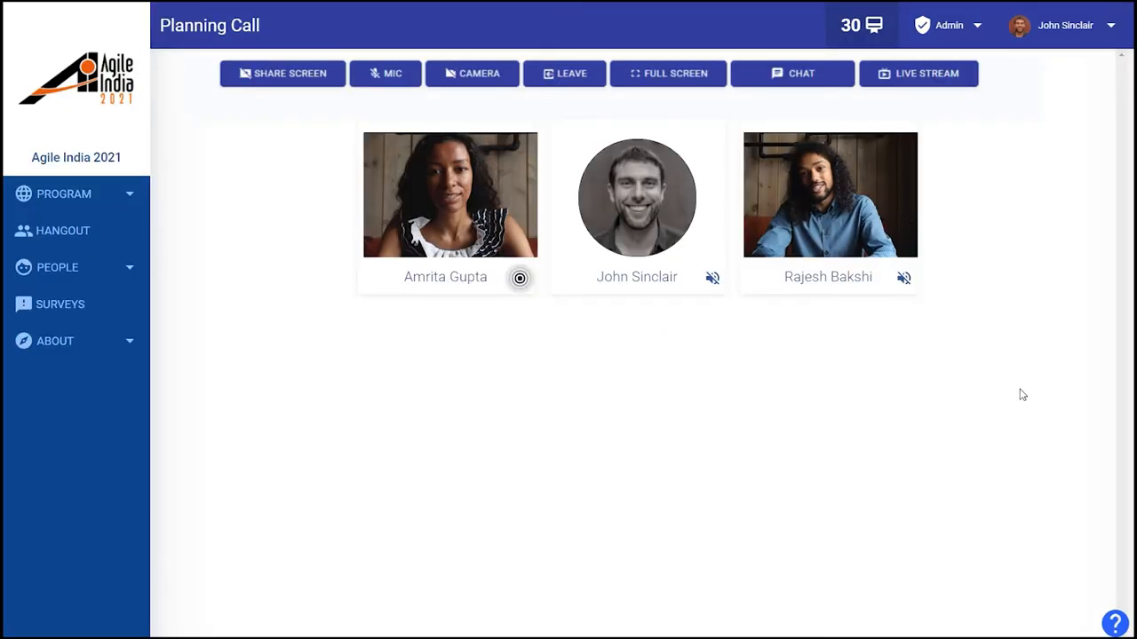
Unmute the mic, turn on the camera, and start sharing your screen.
{"action": "left_click", "coordinate": [385, 73]}
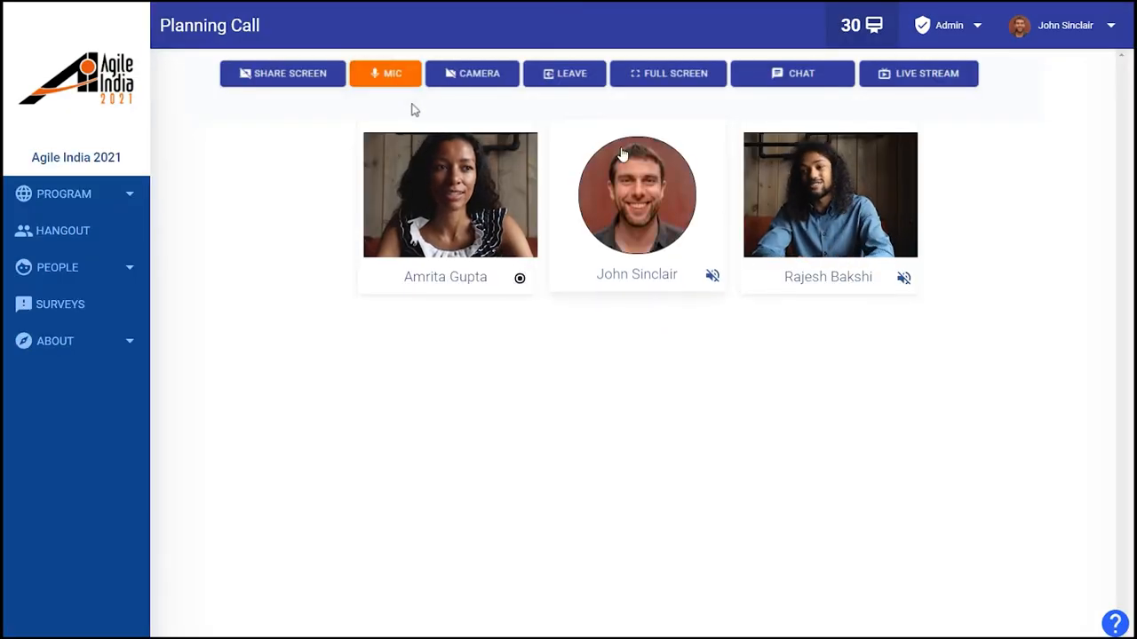
{"action": "left_click", "coordinate": [471, 72]}
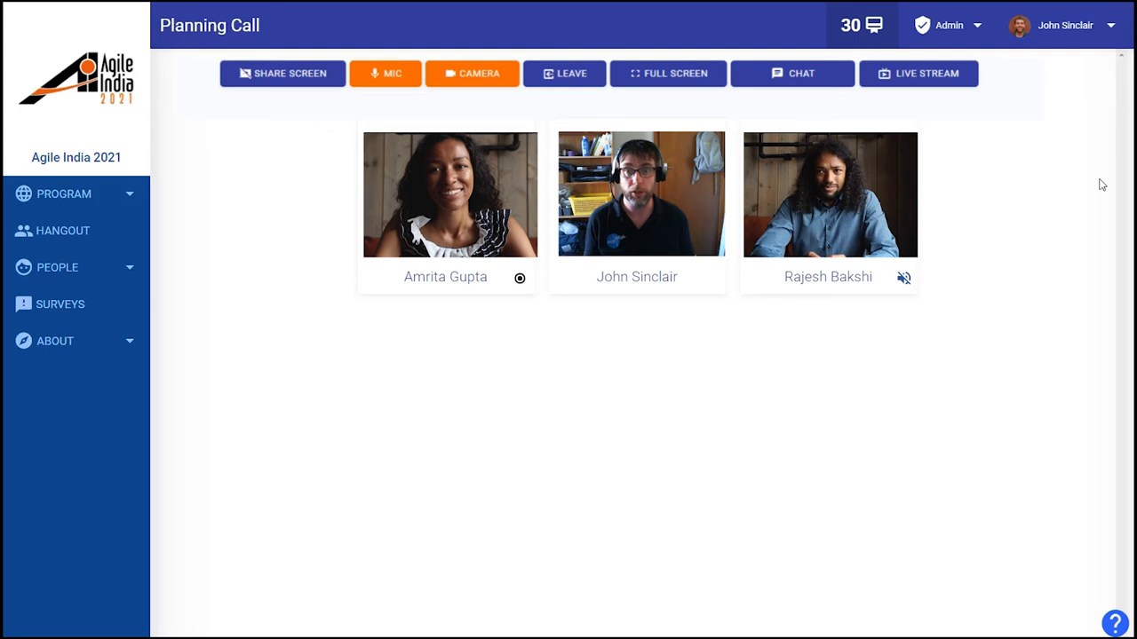
{"action": "mouse_move", "coordinate": [641, 253]}
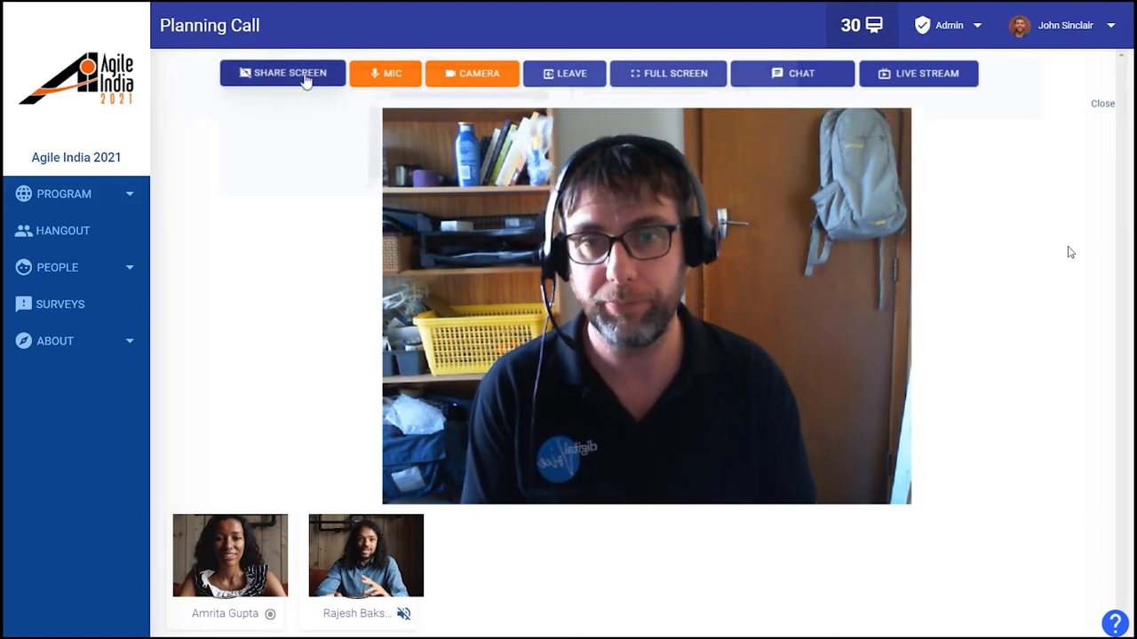
{"action": "left_click", "coordinate": [282, 73]}
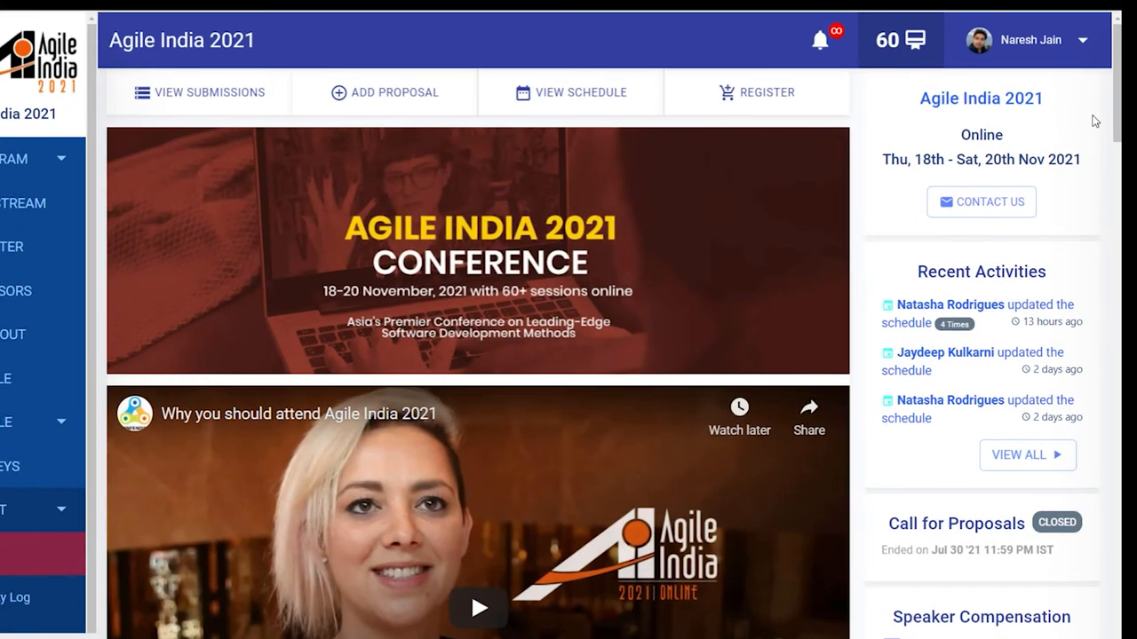
Go to My Proposals from the profile menu at top right.
{"action": "left_click", "coordinate": [1039, 40]}
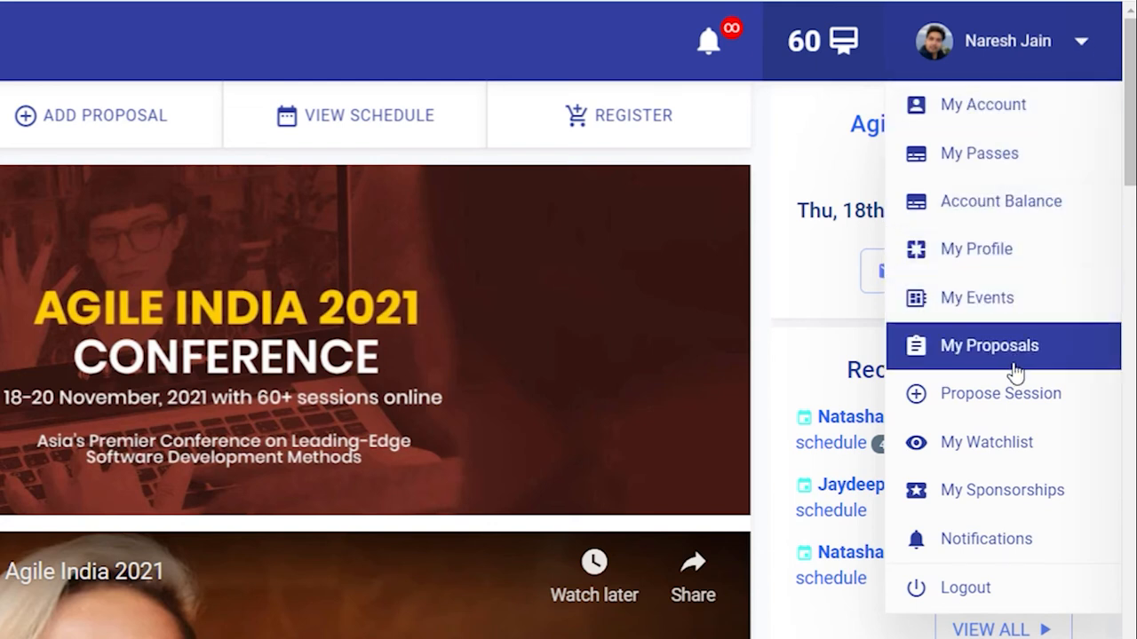
{"action": "left_click", "coordinate": [989, 345]}
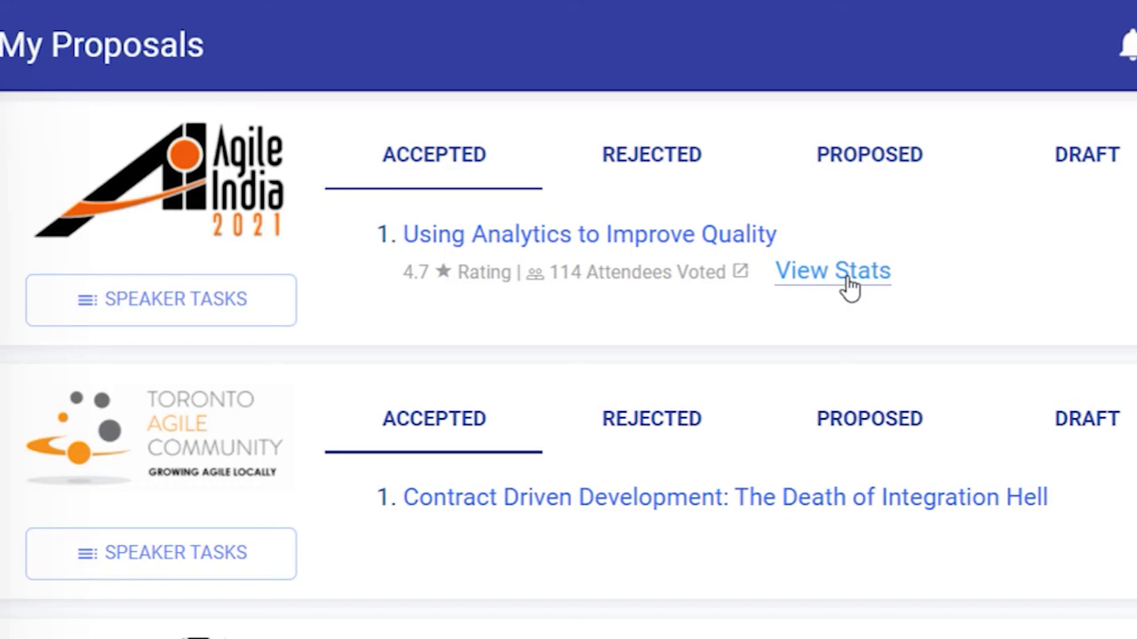
Check the analytics talk's session stats, ratings, and attendee chat log.
{"action": "left_click", "coordinate": [832, 271]}
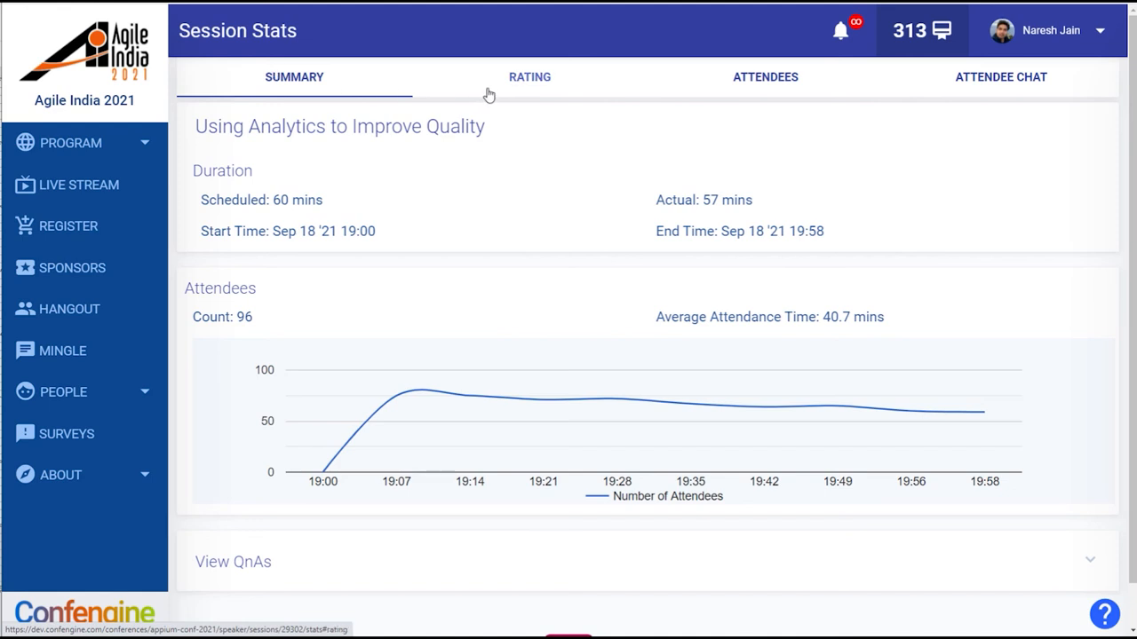
{"action": "left_click", "coordinate": [528, 77]}
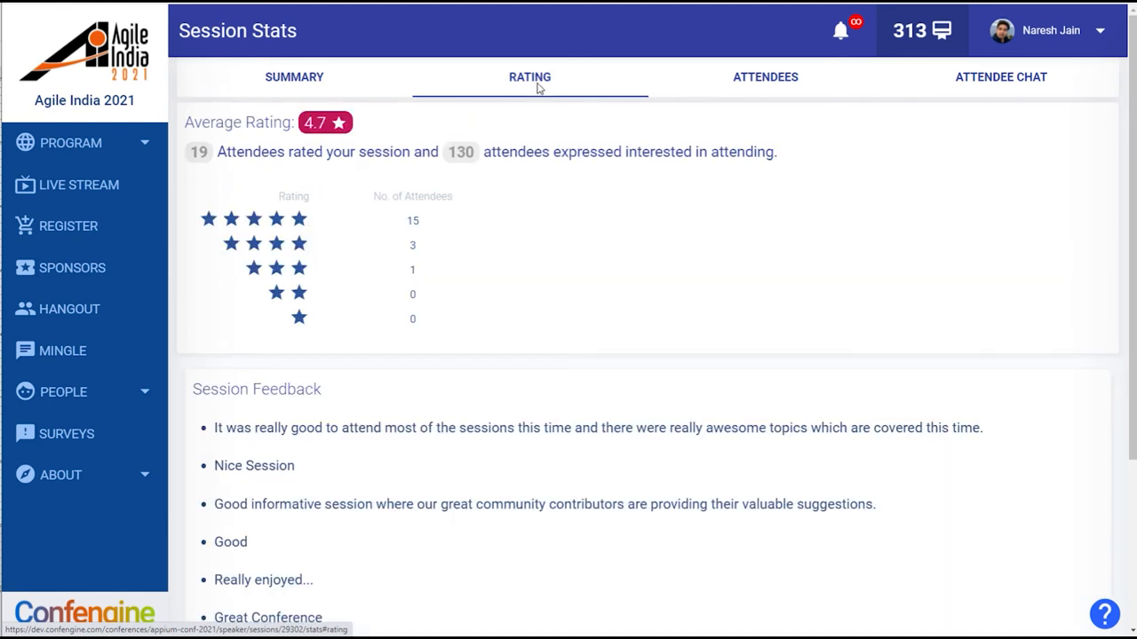
{"action": "mouse_move", "coordinate": [1024, 102]}
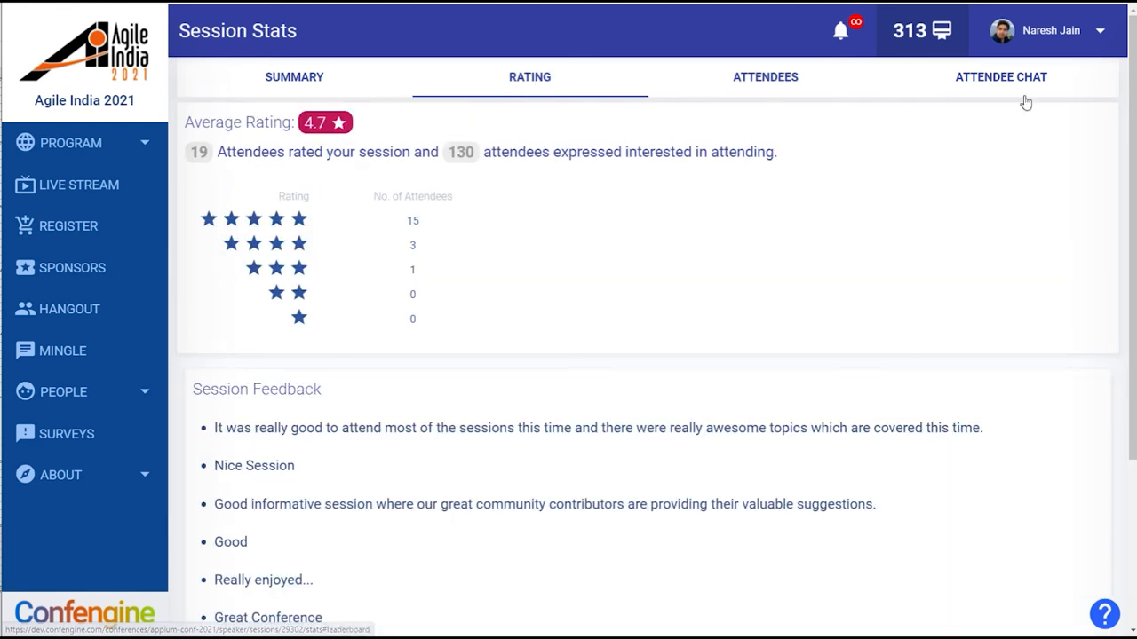
{"action": "left_click", "coordinate": [1007, 76]}
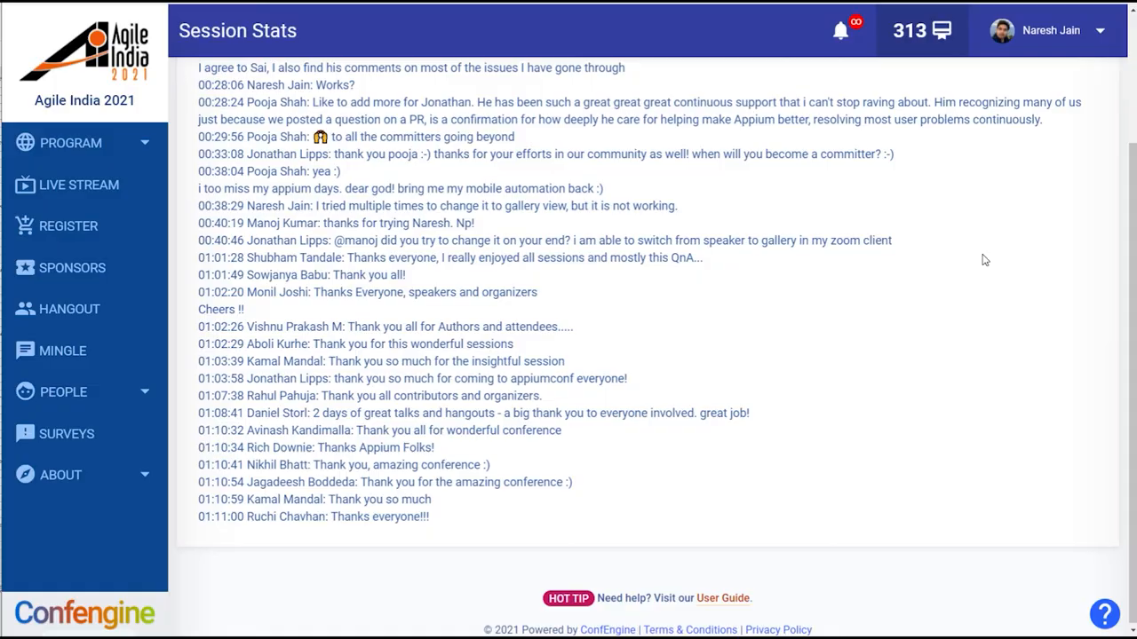